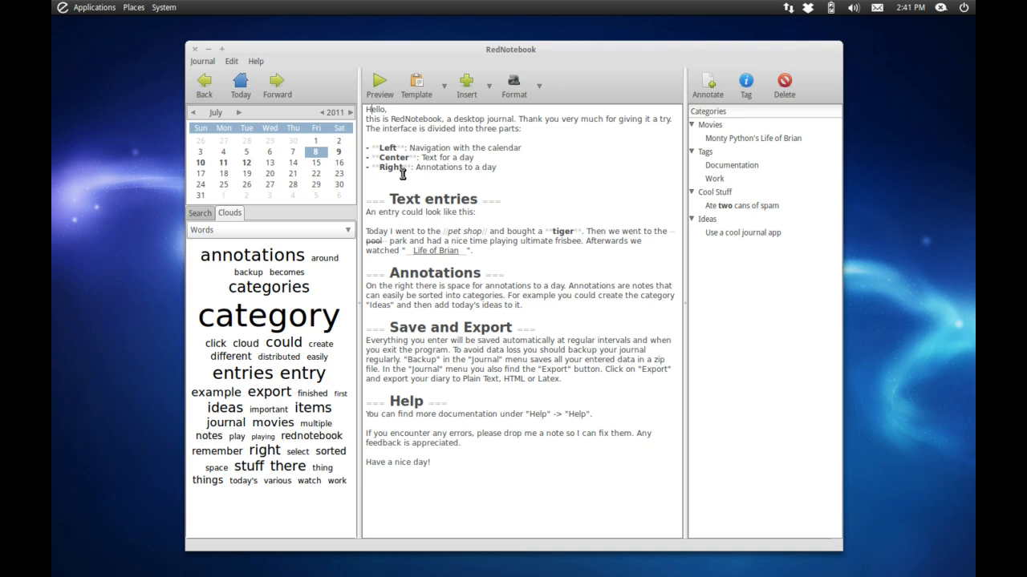
pyautogui.moveTo(288, 362)
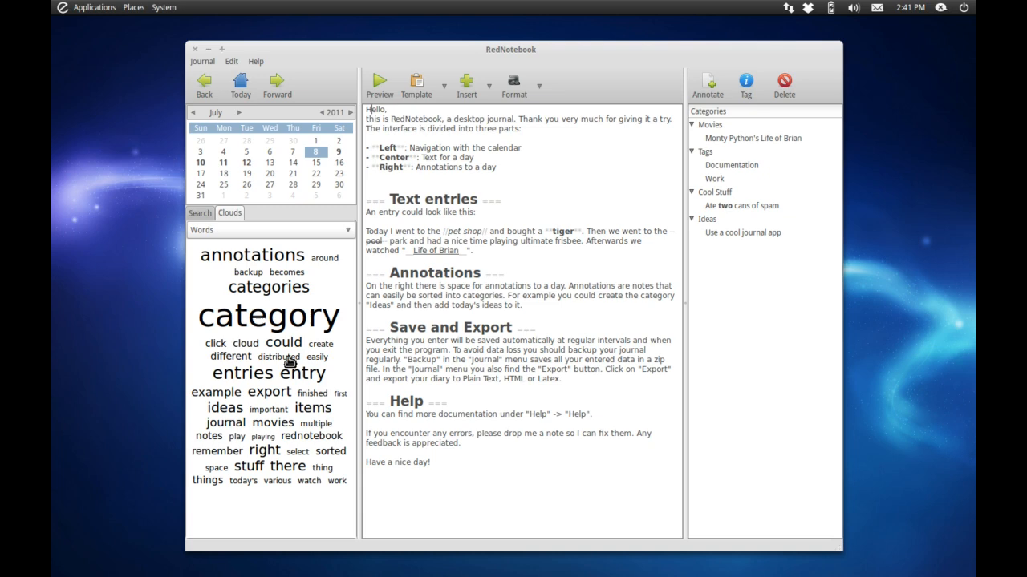
# Switch to Search and browse the July 11, July 12 and empty July 13 entries.
pyautogui.click(198, 212)
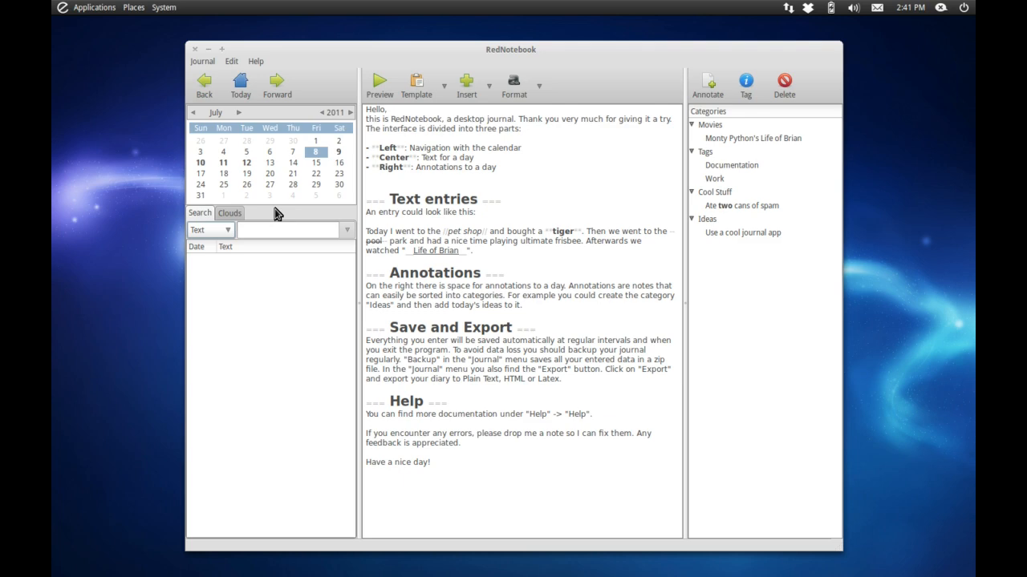
pyautogui.click(199, 162)
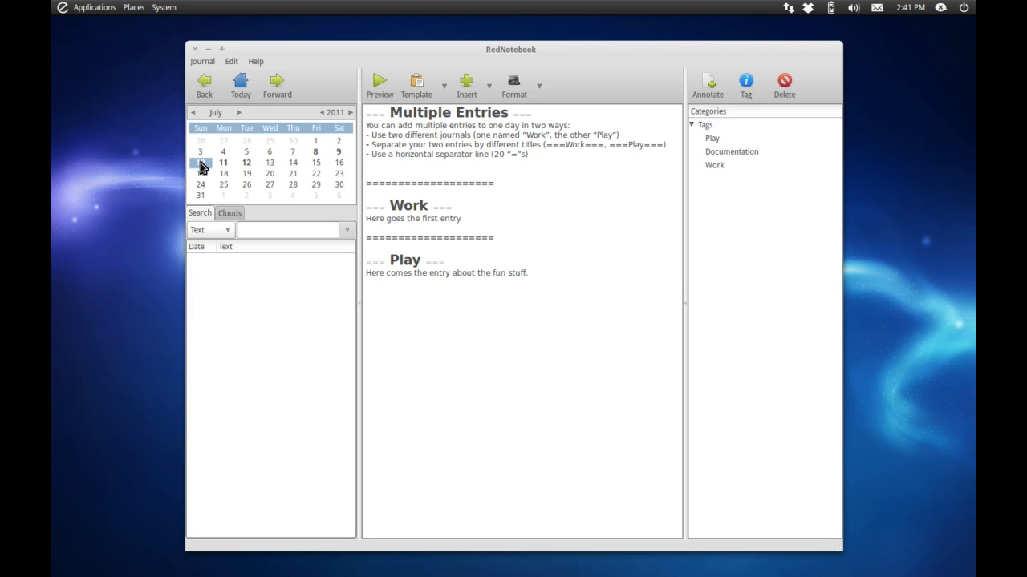
pyautogui.click(247, 162)
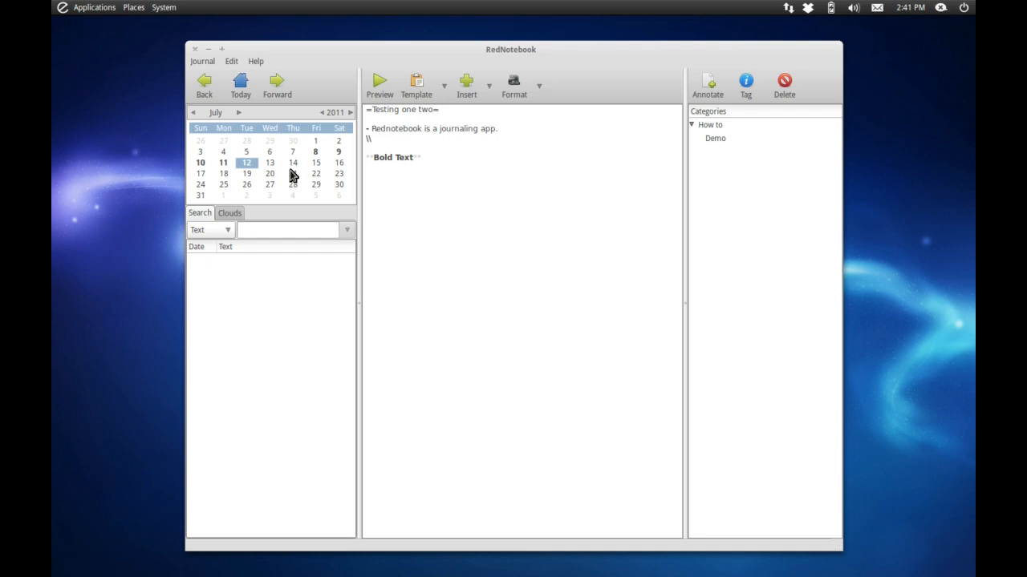
pyautogui.click(269, 162)
pyautogui.write('=')
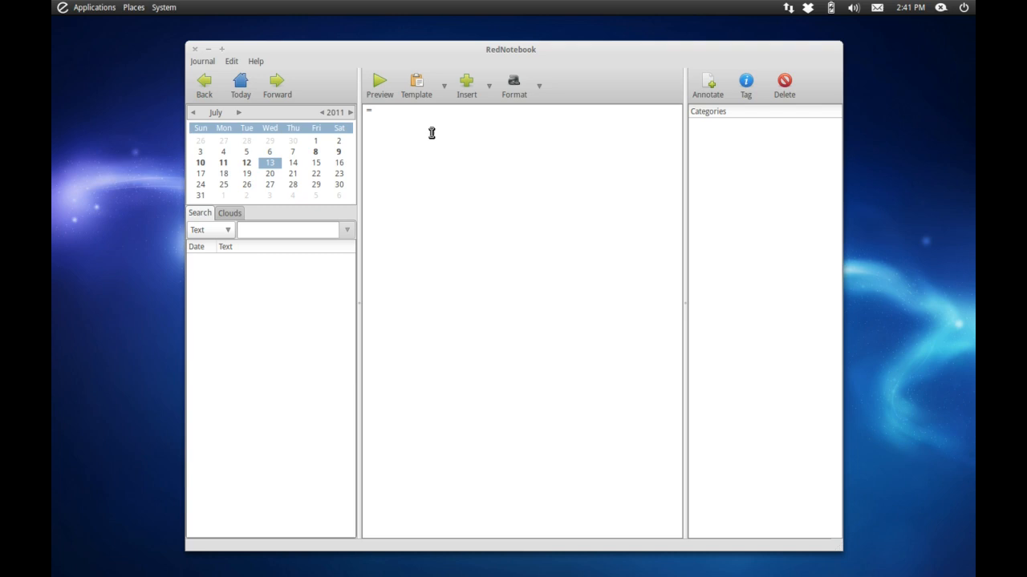
# Insert a 'Todo List' title heading and start a fresh line beneath it.
pyautogui.write('Todo List=')
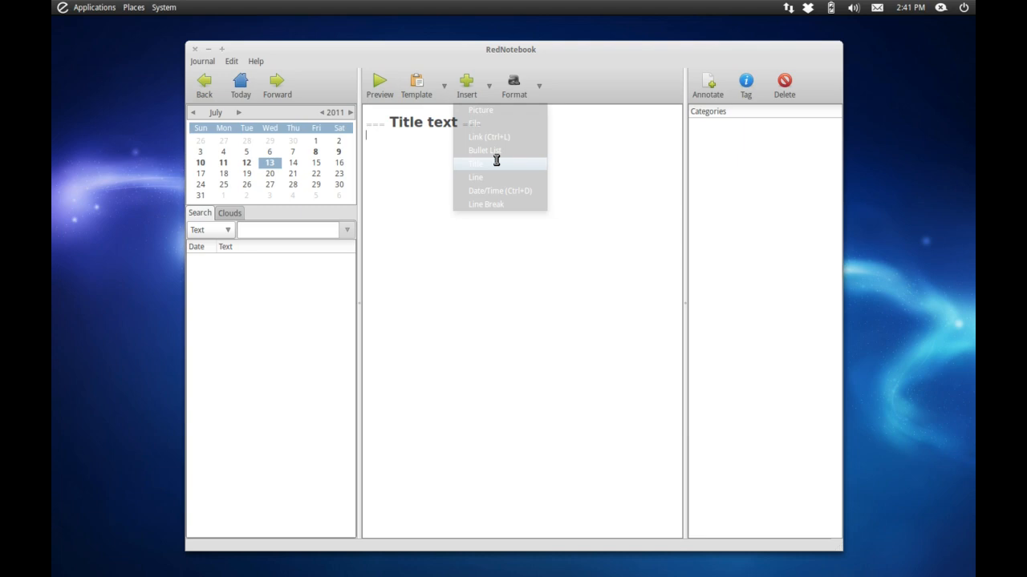
pyautogui.click(478, 163)
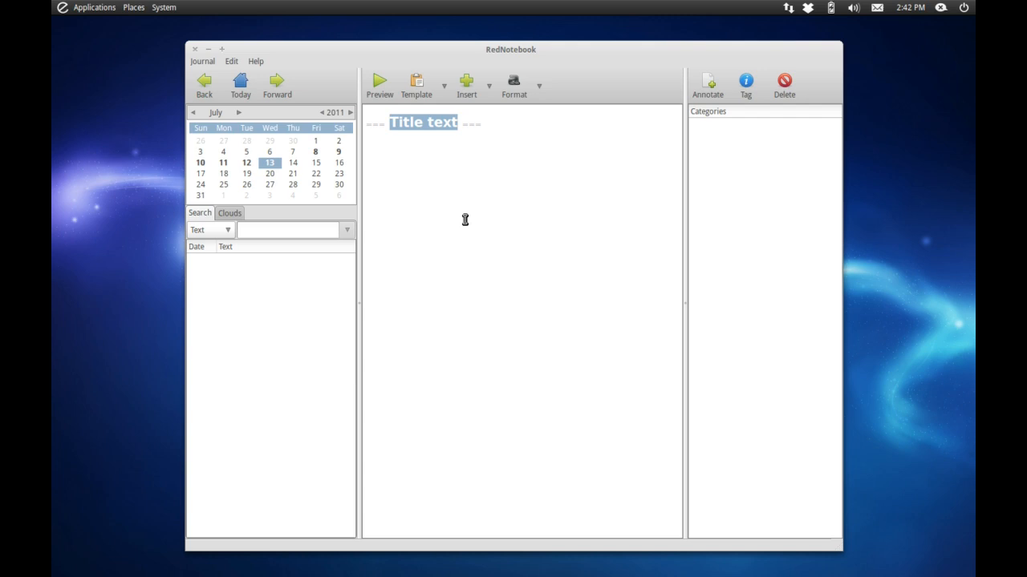
pyautogui.write('Todo List')
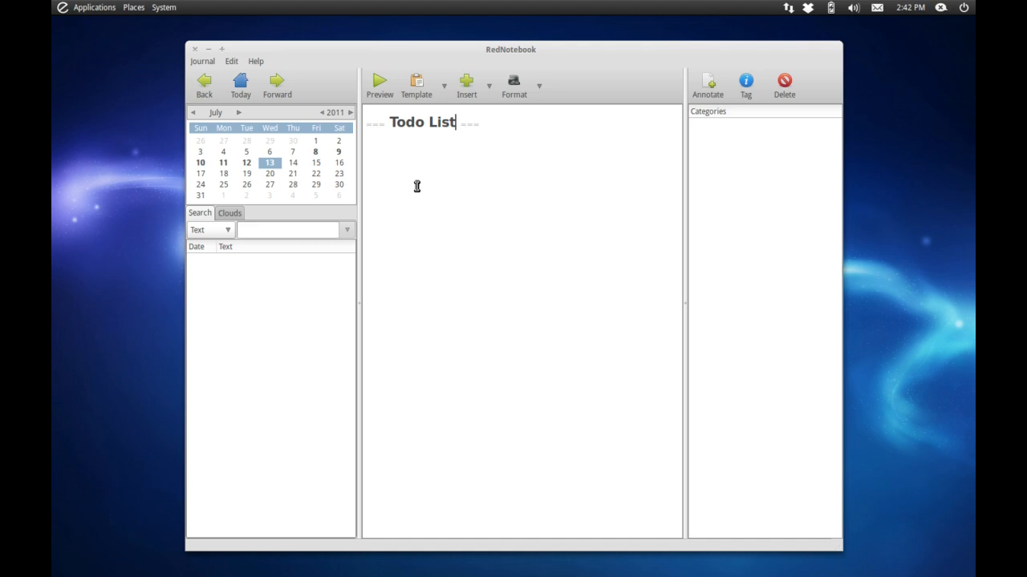
pyautogui.press('Return')
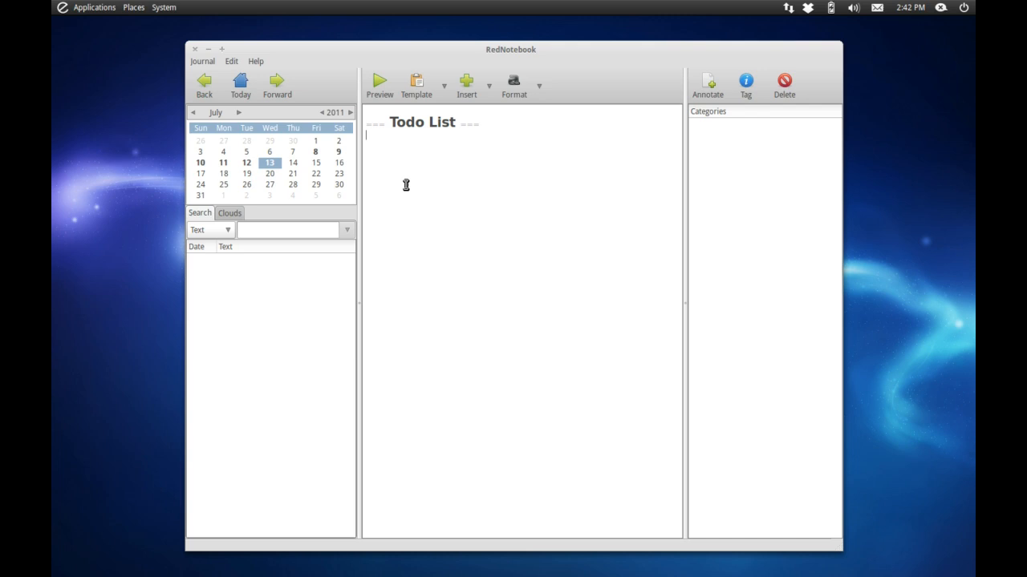
pyautogui.moveTo(408, 180)
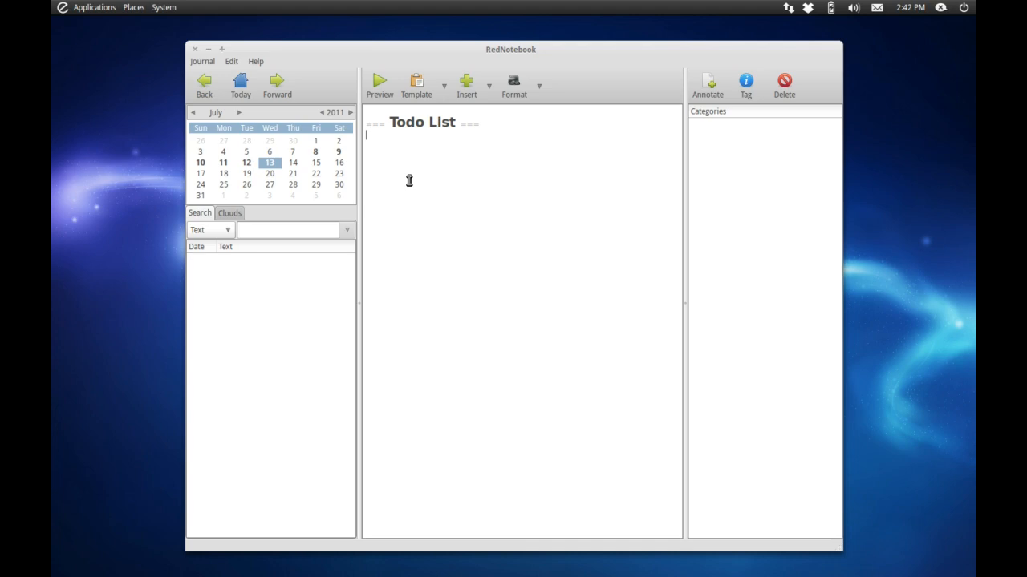
pyautogui.click(485, 87)
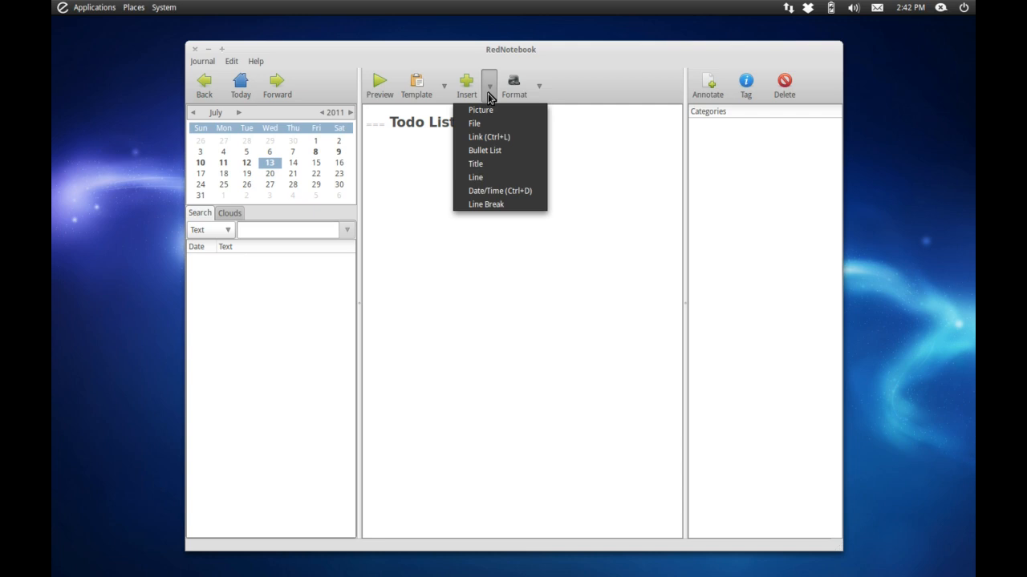
pyautogui.moveTo(542, 220)
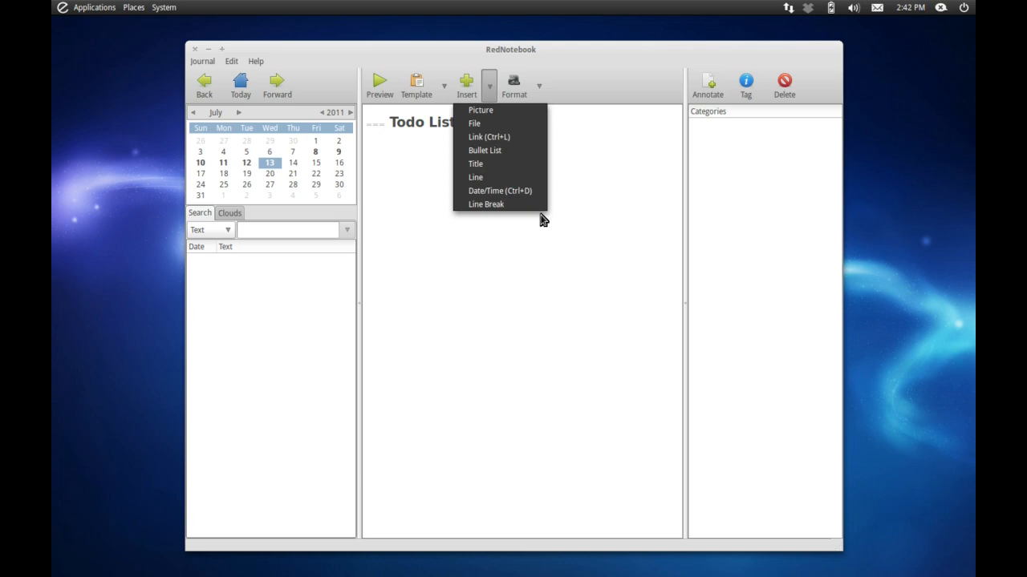
# Insert a bullet list with the items Feed cat and Do a video.
pyautogui.click(539, 84)
pyautogui.write('Documentation')
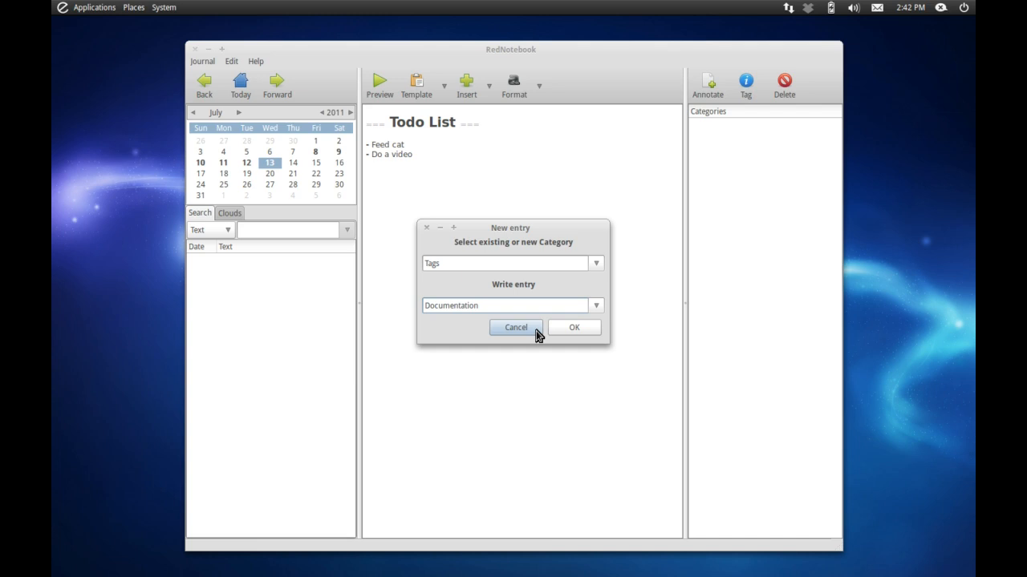
# Confirm the Documentation tag and add a Todo annotation reading Doing nothing.
pyautogui.click(574, 328)
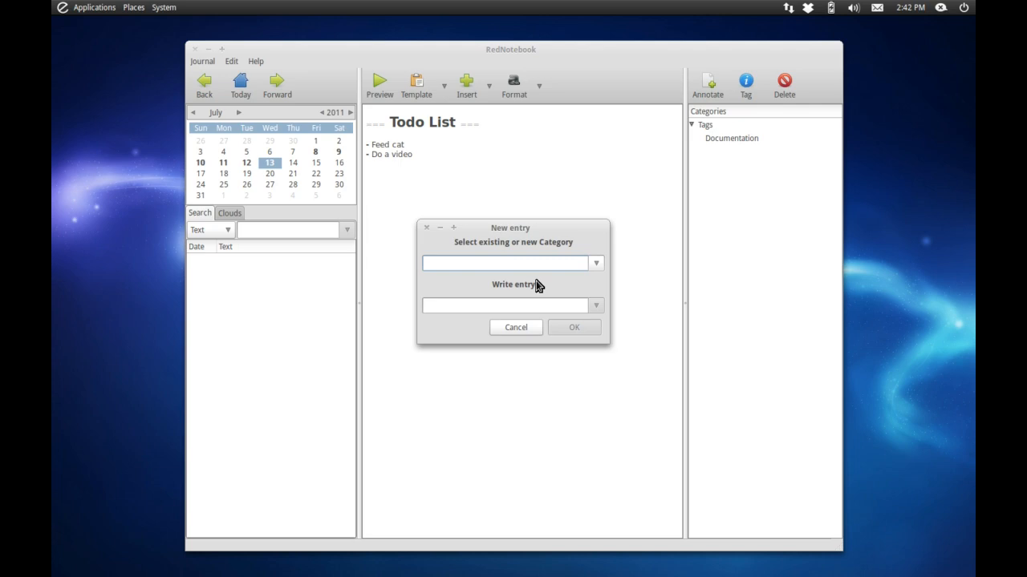
pyautogui.write('Todo')
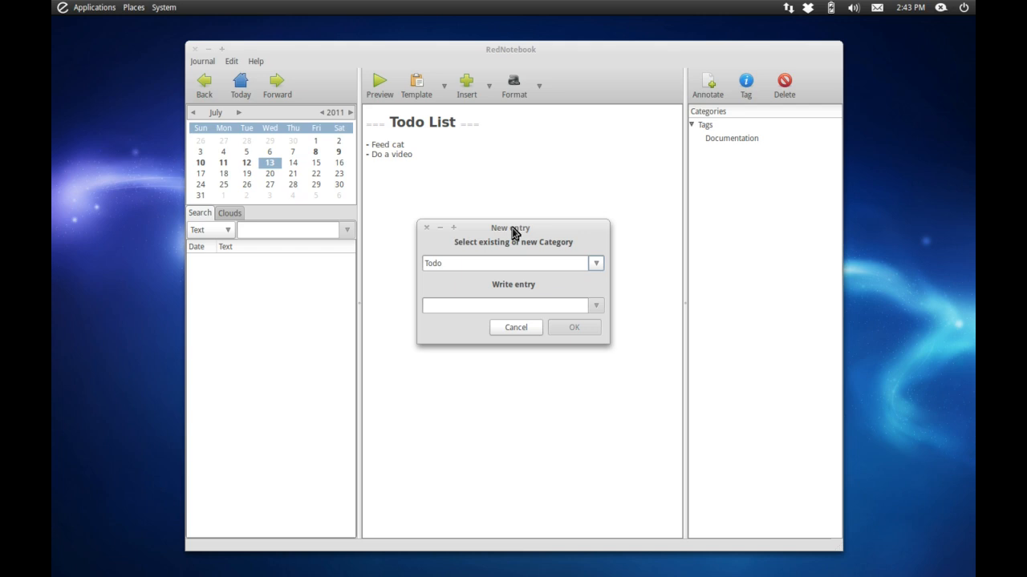
pyautogui.write('Doing')
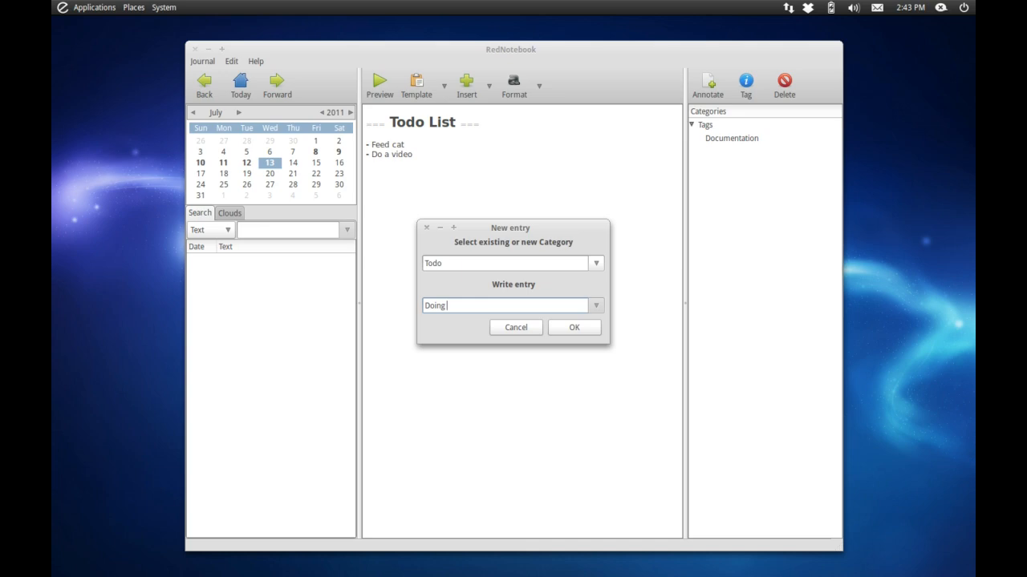
pyautogui.click(574, 327)
pyautogui.write('tod')
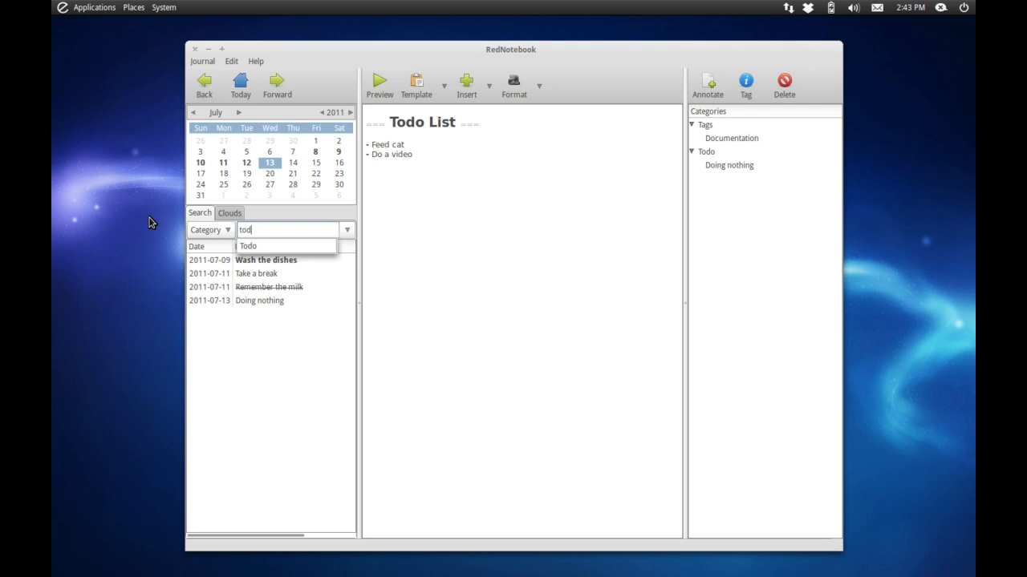
# Search entries by the Todo category, then return to the July 8 welcome entry.
pyautogui.click(249, 247)
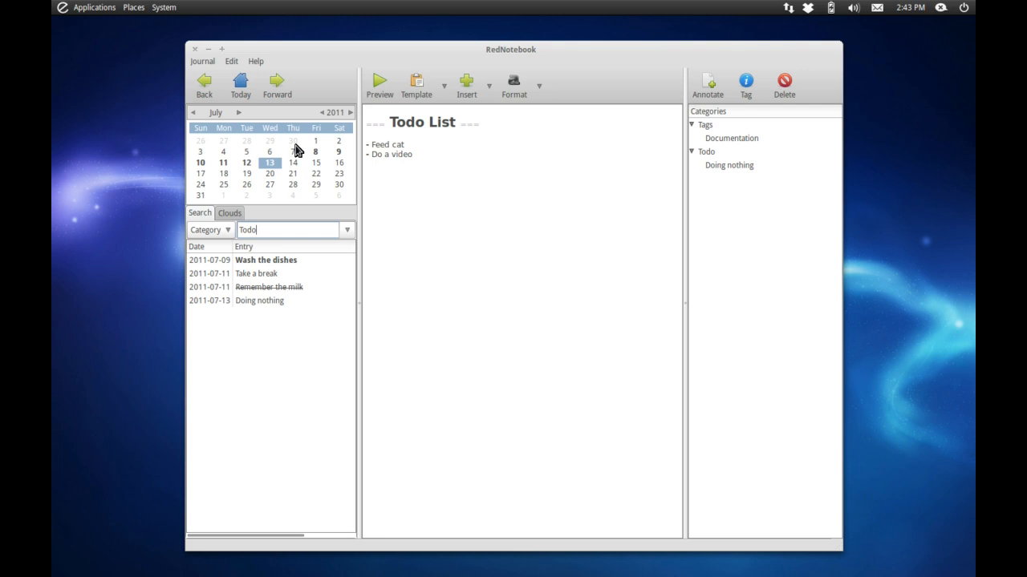
pyautogui.click(314, 151)
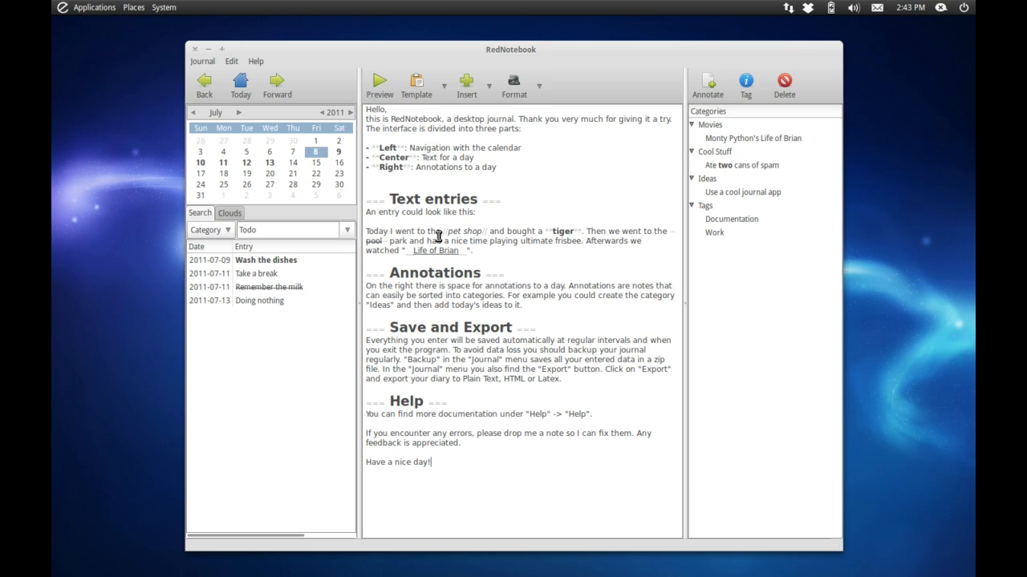
# Start Journal > Export and move past the Export Assistant introduction.
pyautogui.click(401, 83)
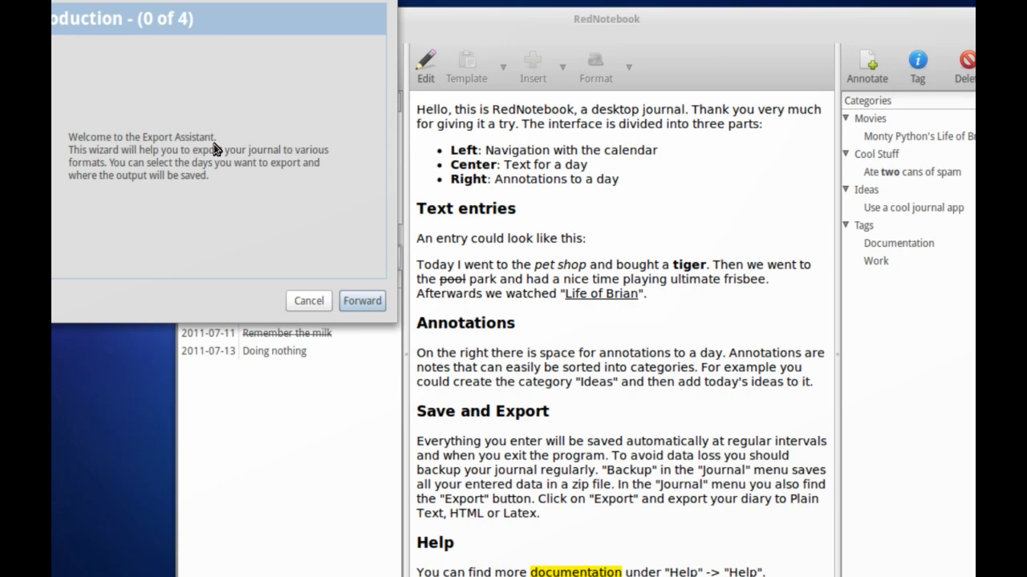
pyautogui.click(363, 302)
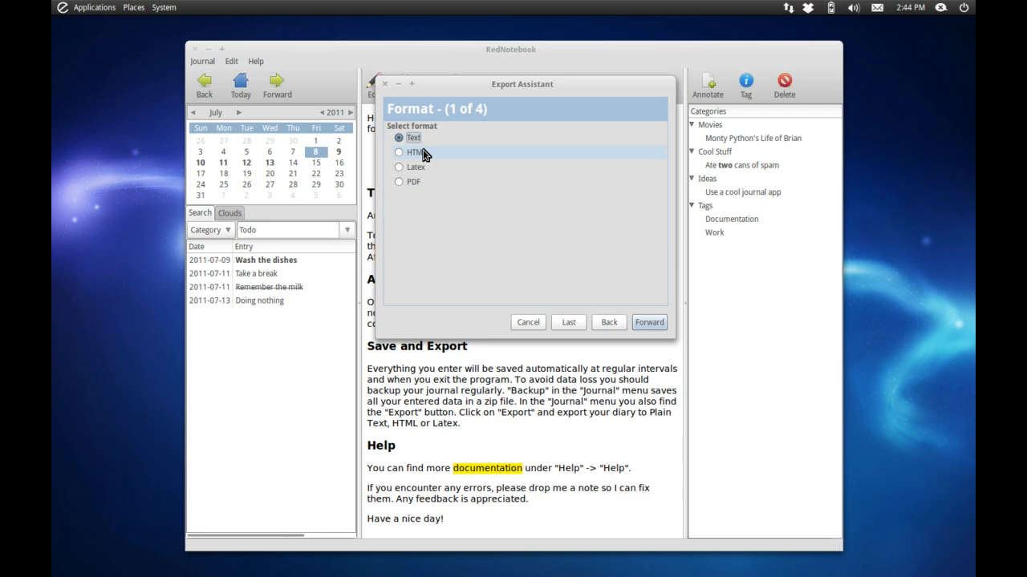
# Choose PDF format and limit the export to a chosen date range.
pyautogui.click(398, 183)
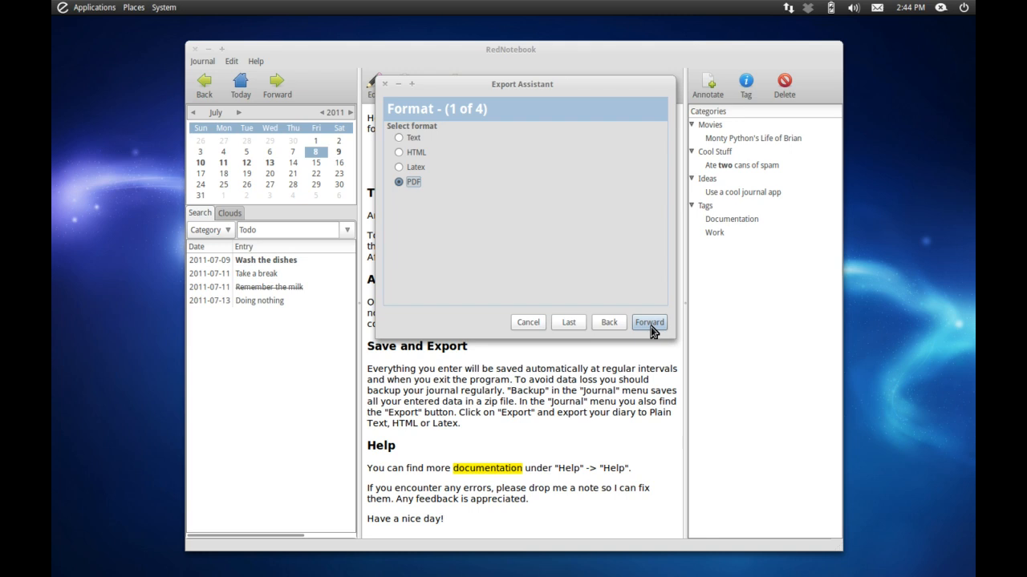
pyautogui.click(648, 322)
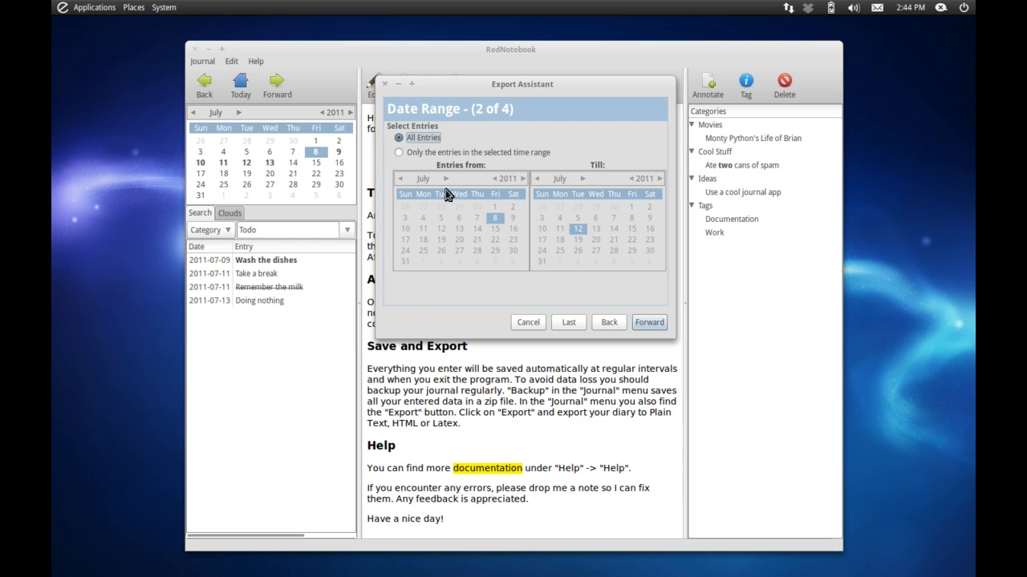
pyautogui.click(398, 152)
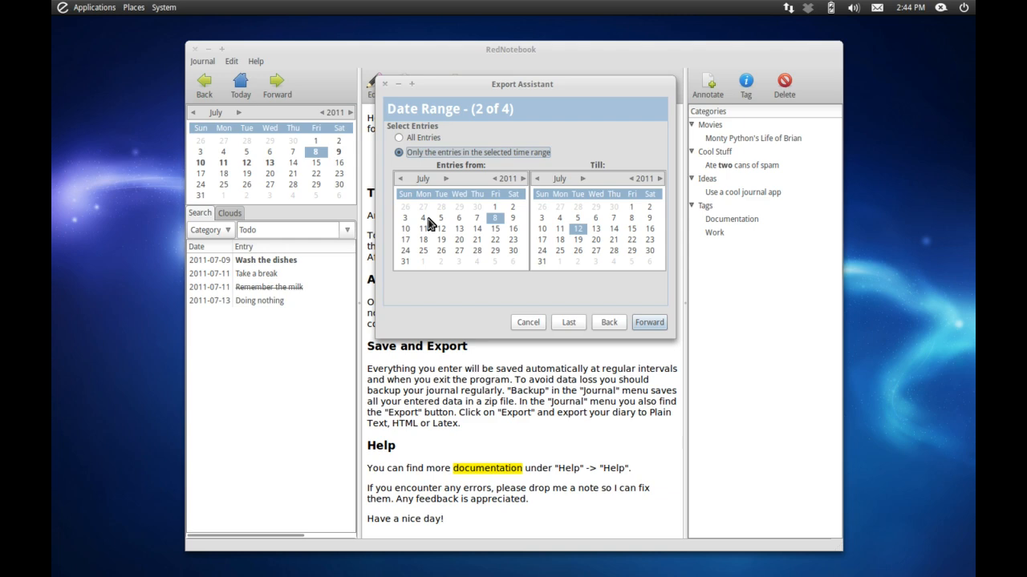
pyautogui.click(649, 322)
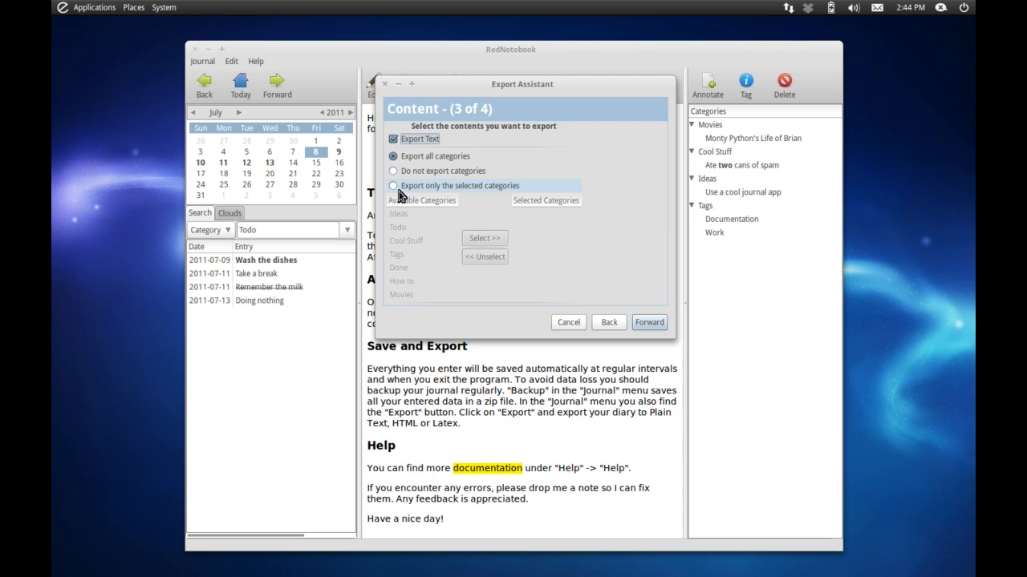
pyautogui.moveTo(439, 158)
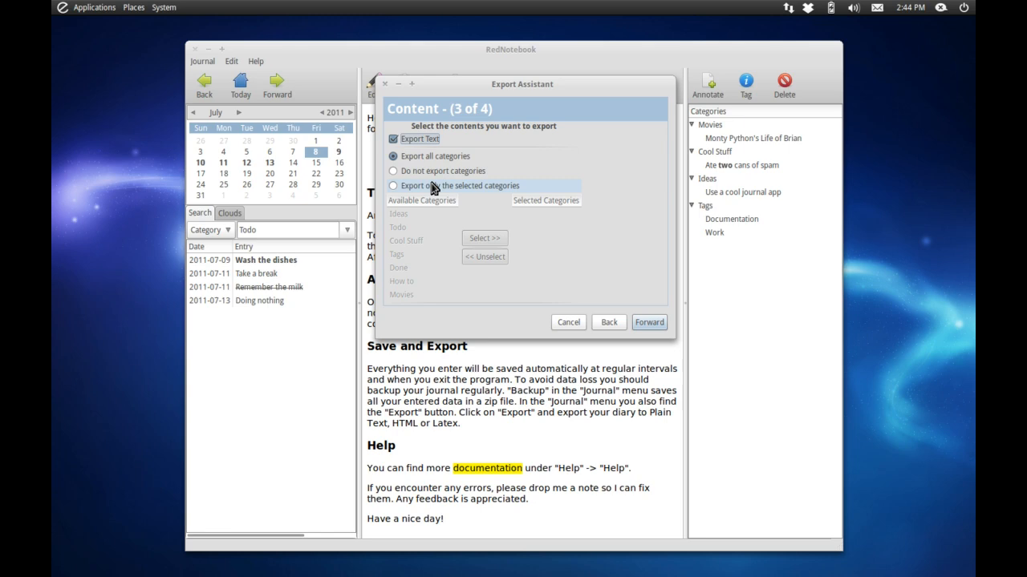
# Export only the Todo category, keep the suggested file name and save the PDF.
pyautogui.click(393, 186)
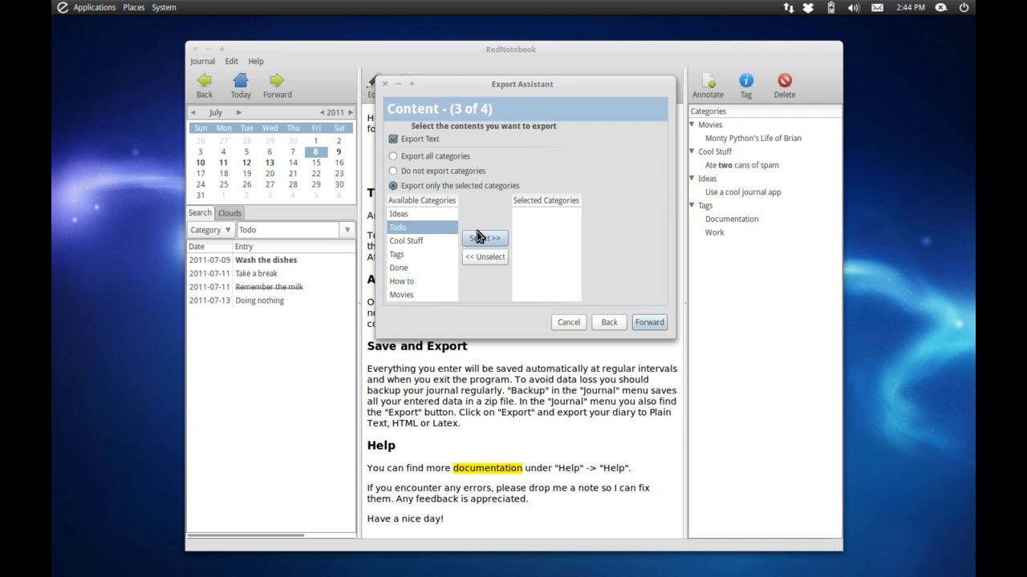
pyautogui.click(484, 237)
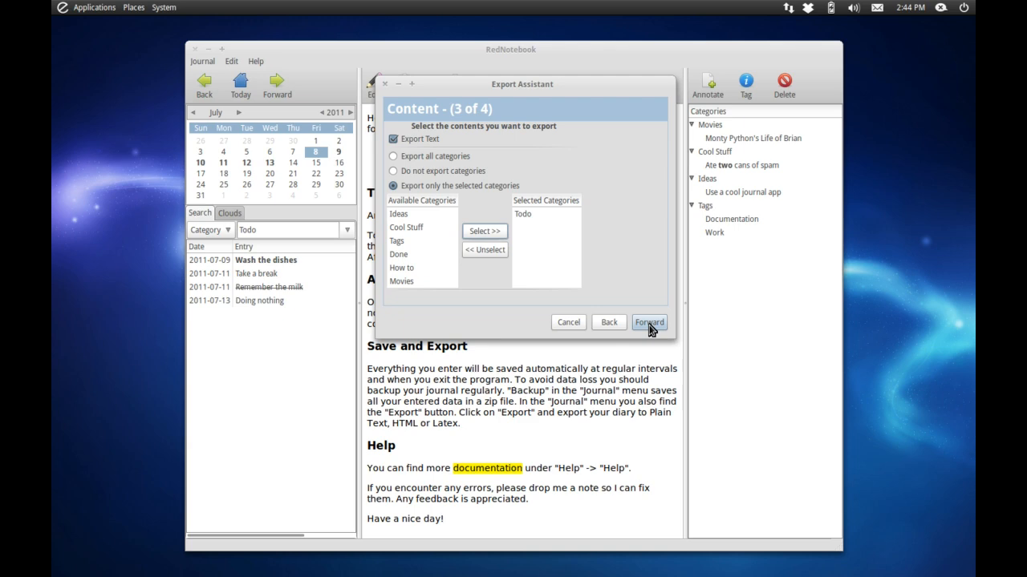
pyautogui.click(648, 322)
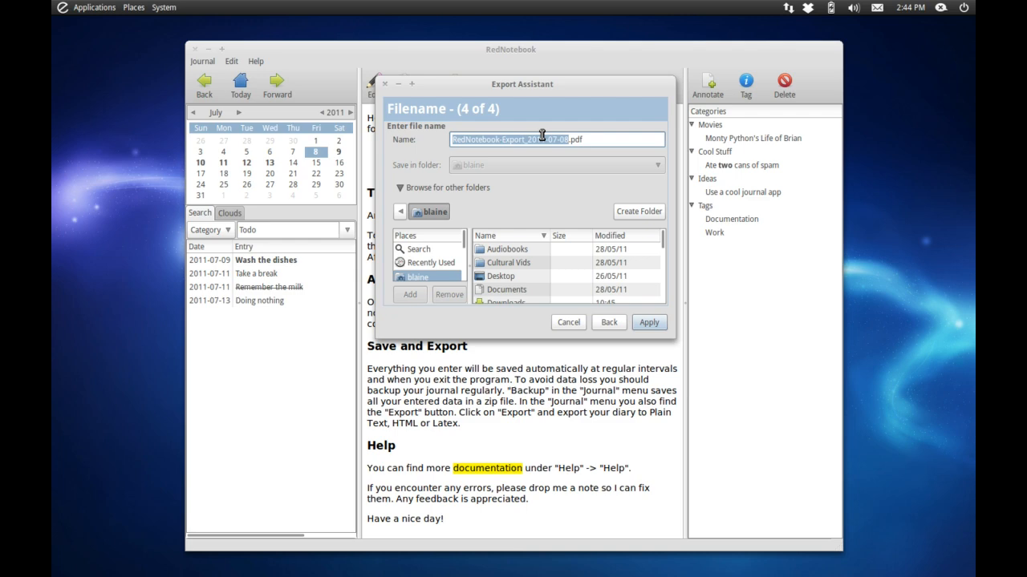
pyautogui.click(648, 322)
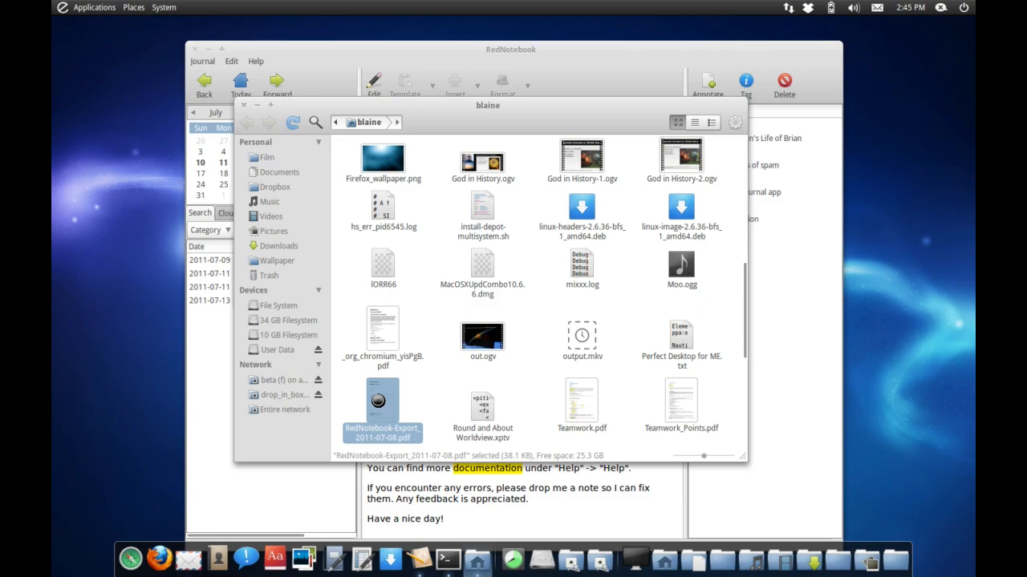
# Open the exported RedNotebook-Export PDF from the home folder.
pyautogui.doubleClick(382, 396)
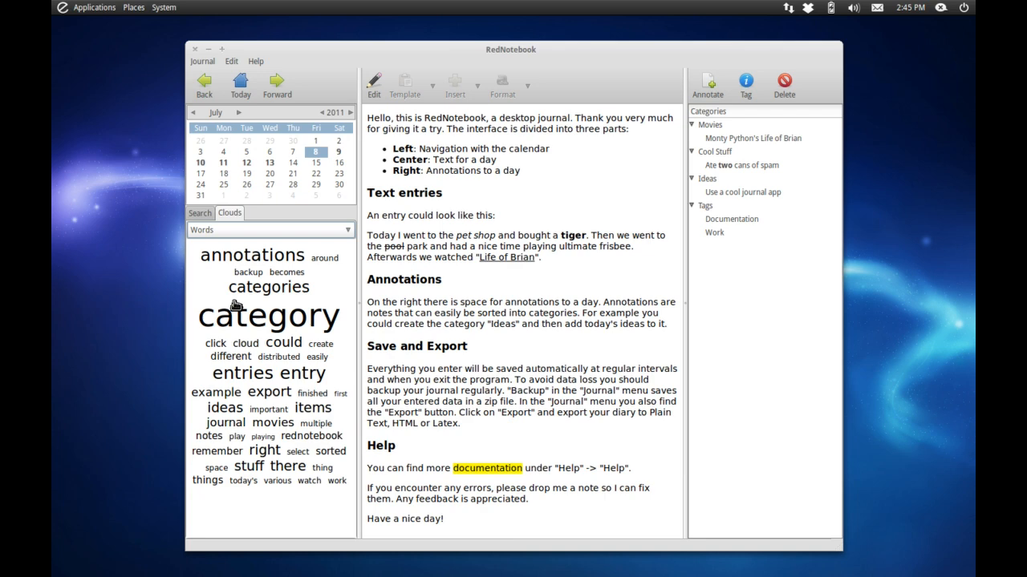
pyautogui.moveTo(254, 337)
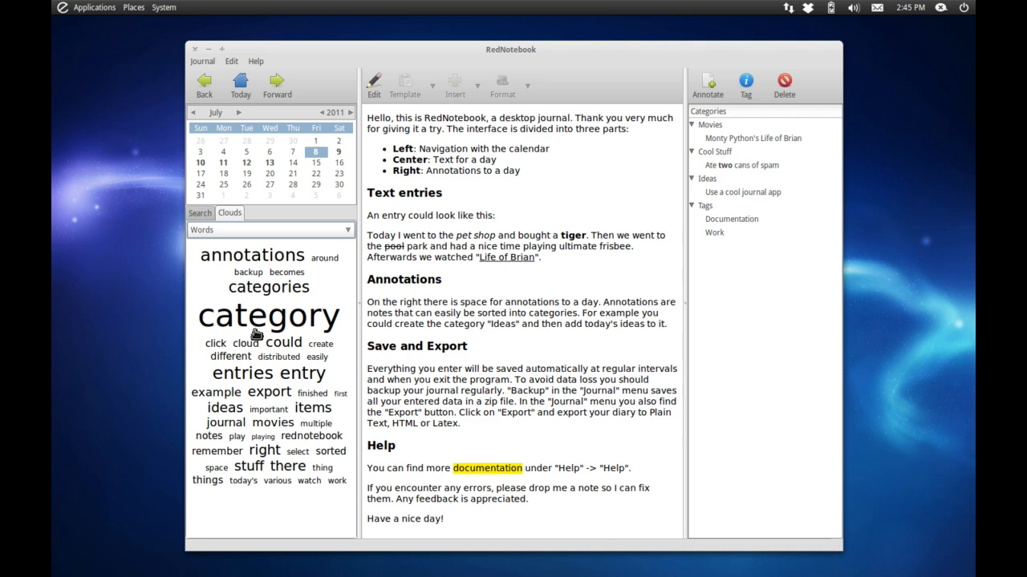
# Pick the word 'category' from the word cloud to find its entries.
pyautogui.click(269, 314)
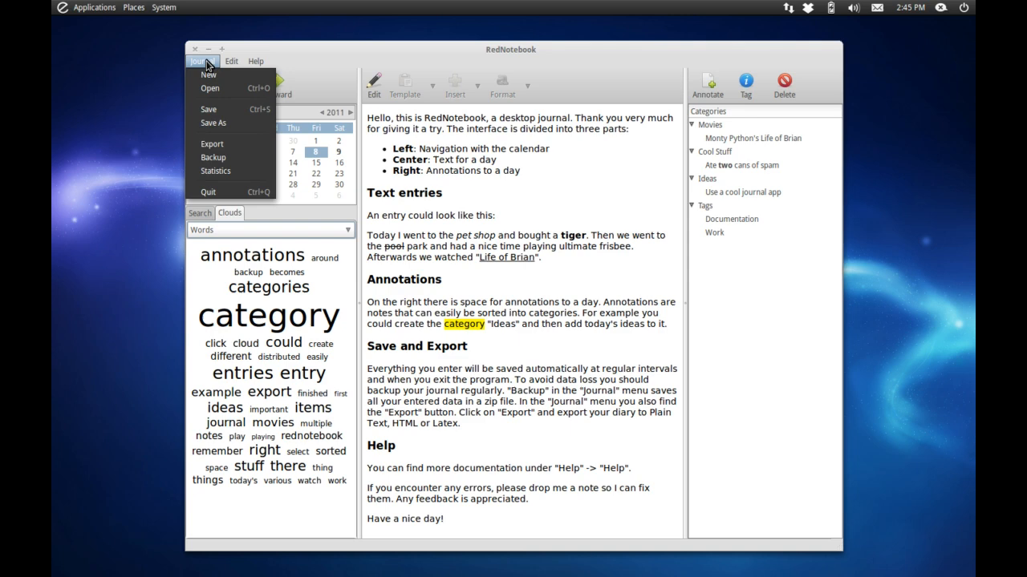
# Back up the journal to a zip archive with the suggested file name.
pyautogui.click(214, 158)
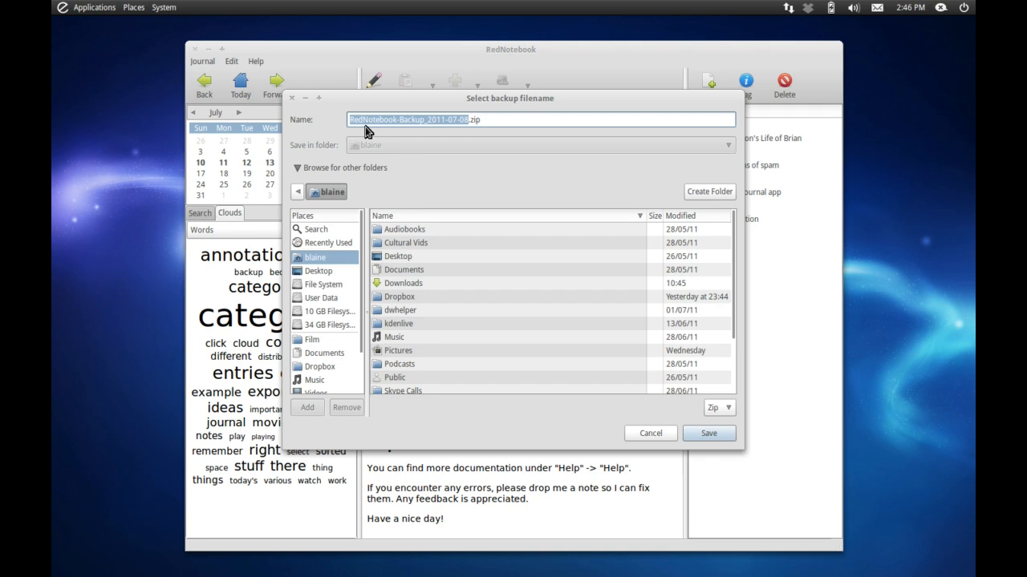
pyautogui.click(709, 433)
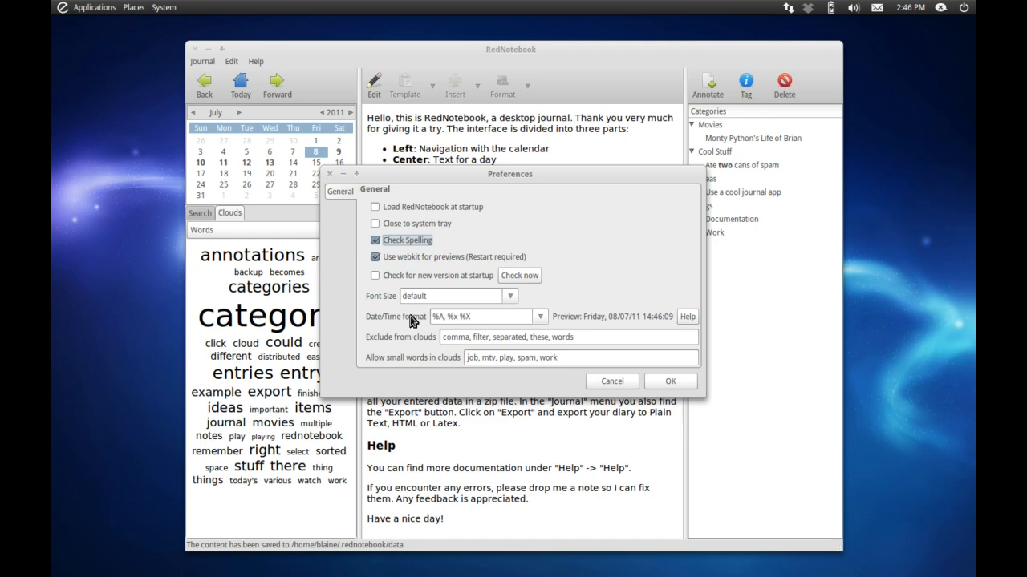
pyautogui.moveTo(469, 397)
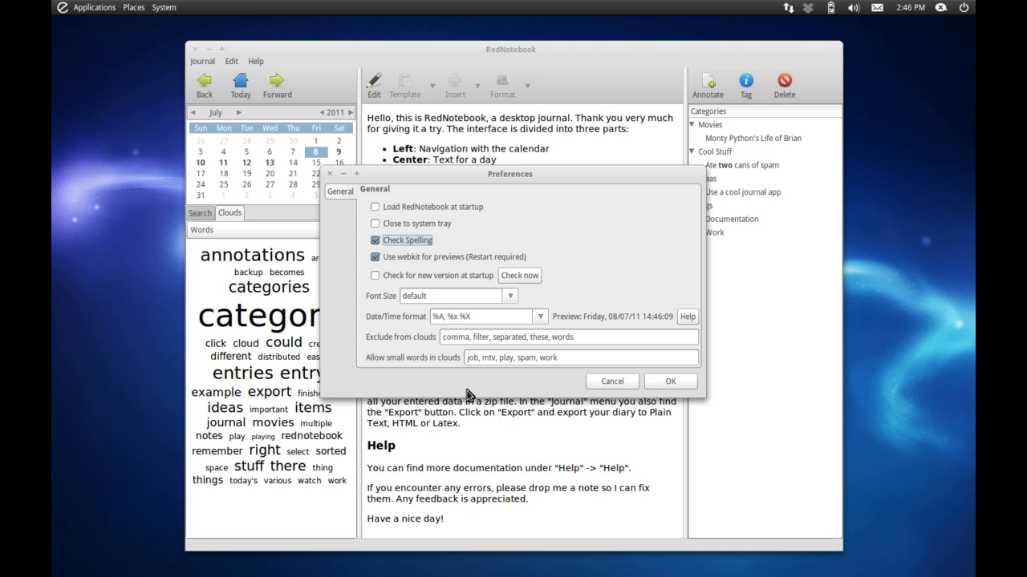
pyautogui.moveTo(613, 395)
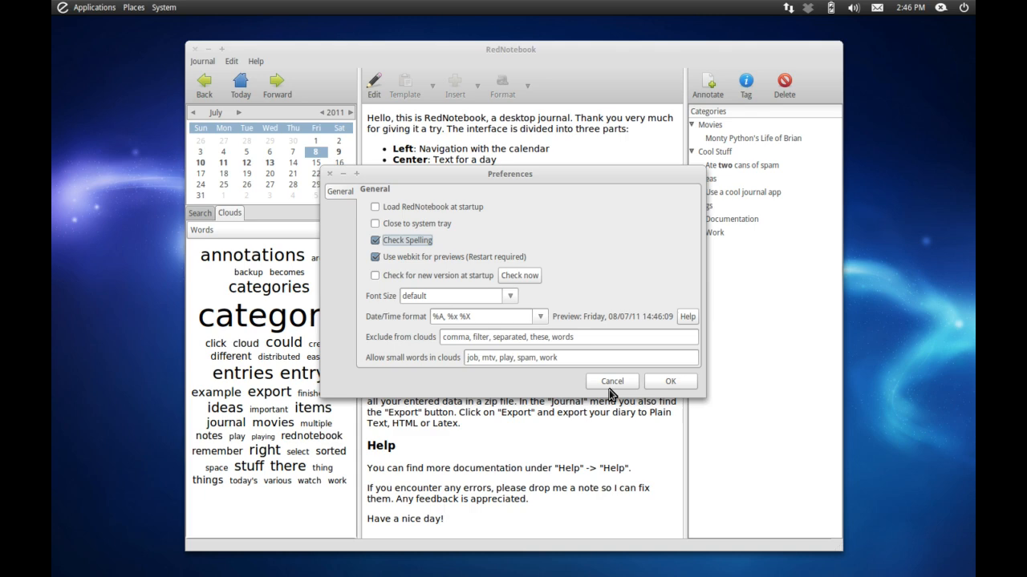
pyautogui.click(571, 358)
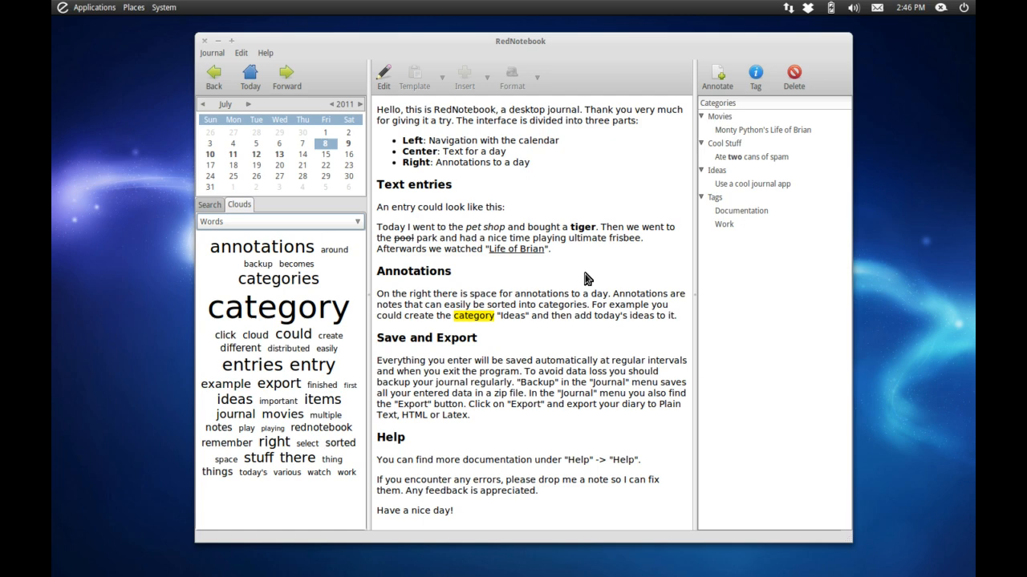
pyautogui.moveTo(520, 234)
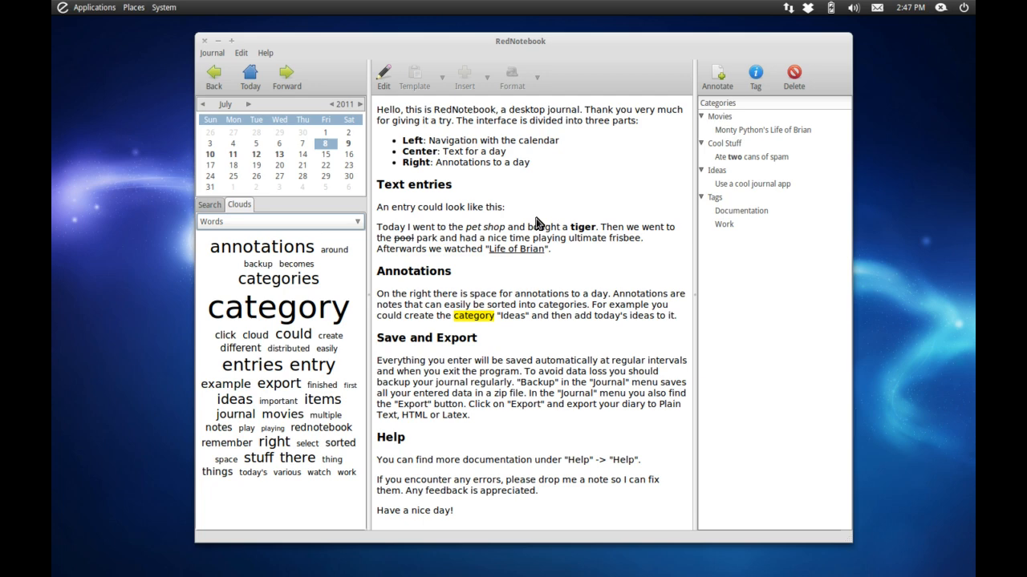
# Switch the welcome entry from formatted preview into editing mode with its raw markup.
pyautogui.click(385, 77)
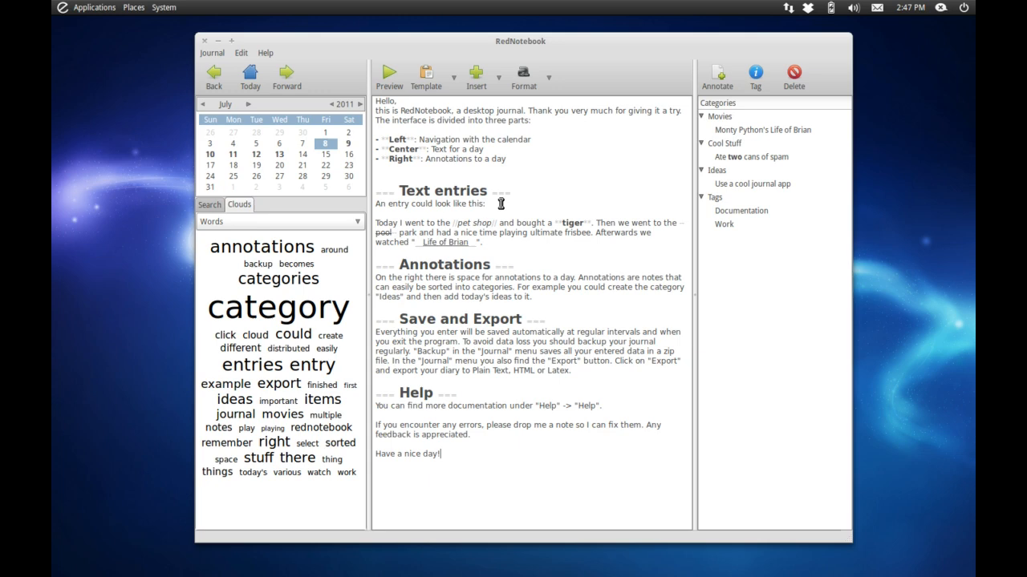
pyautogui.moveTo(433, 164)
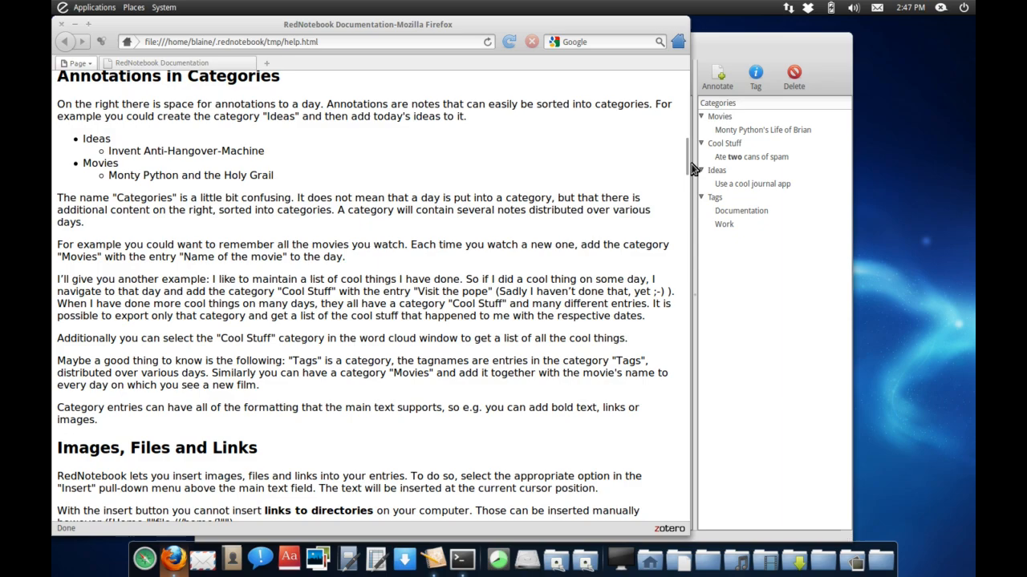
# Scroll the help.html documentation down to the Keyboard Shortcuts and Encryption sections.
pyautogui.scroll(-3)
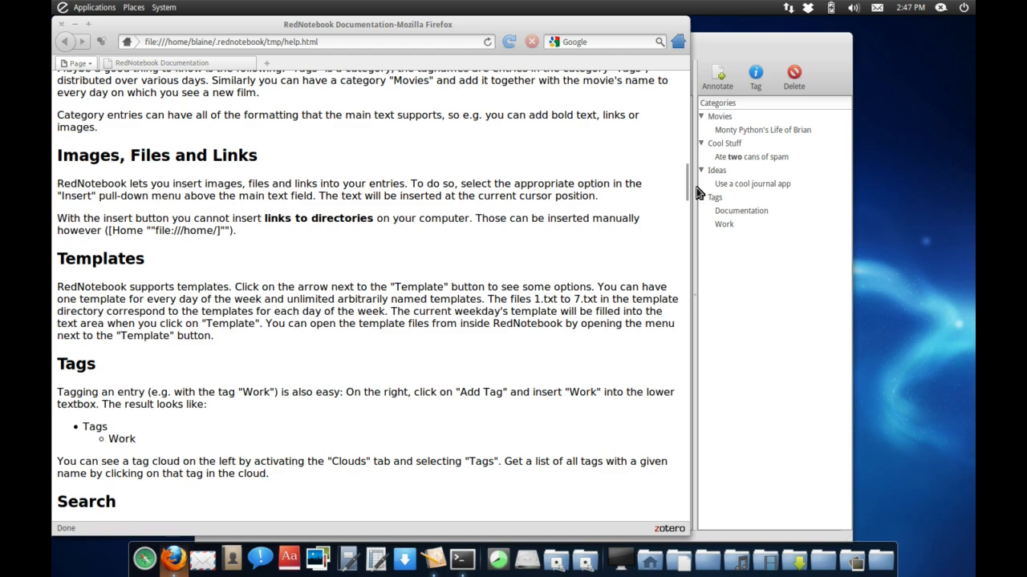
pyautogui.scroll(-3)
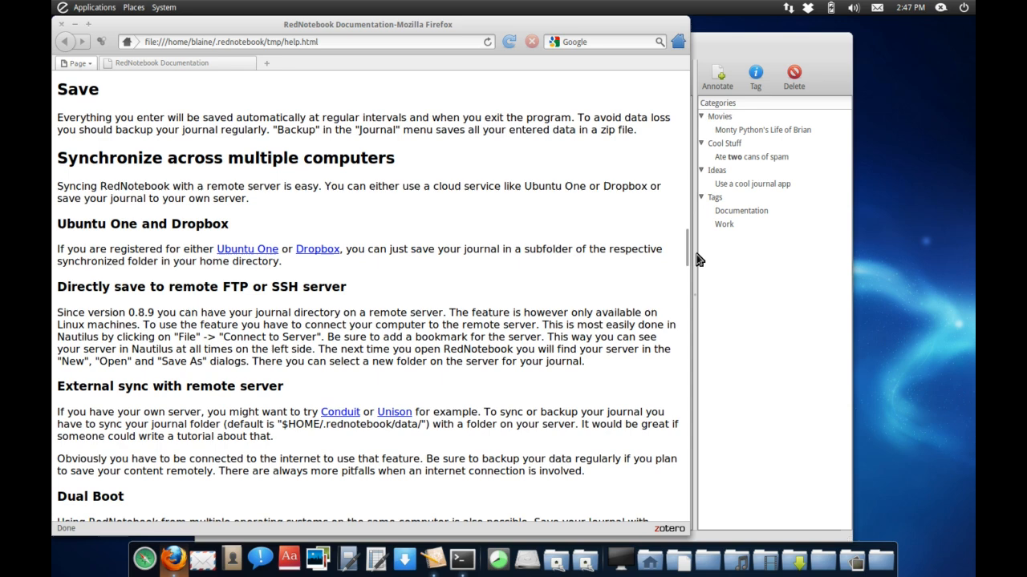
pyautogui.scroll(-3)
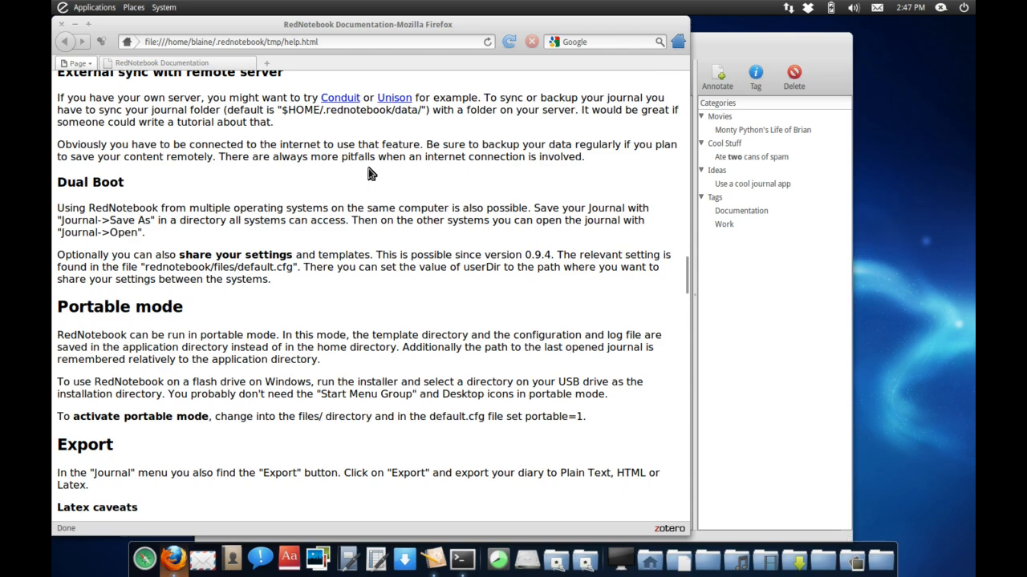
pyautogui.scroll(-3)
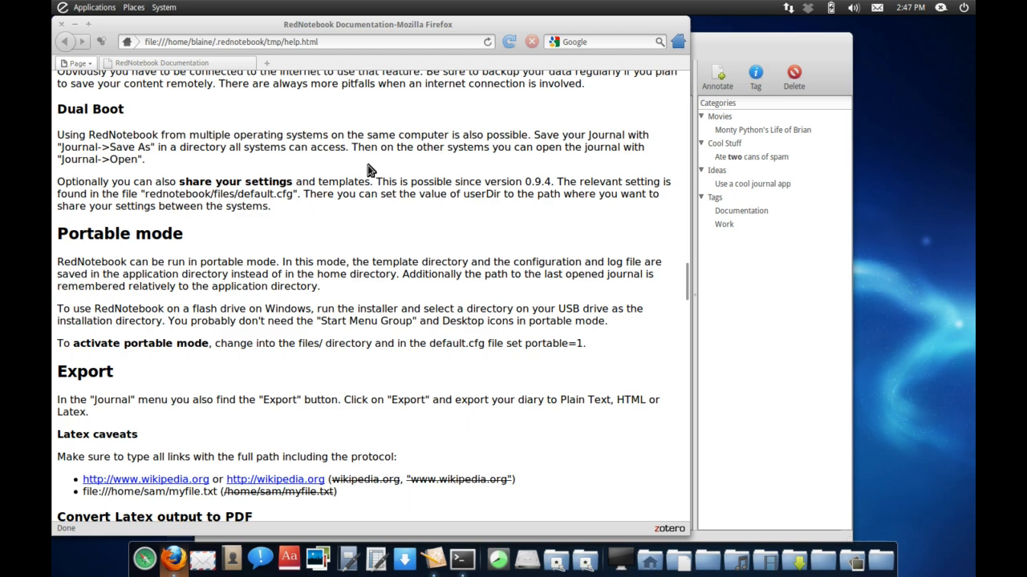
pyautogui.scroll(-3)
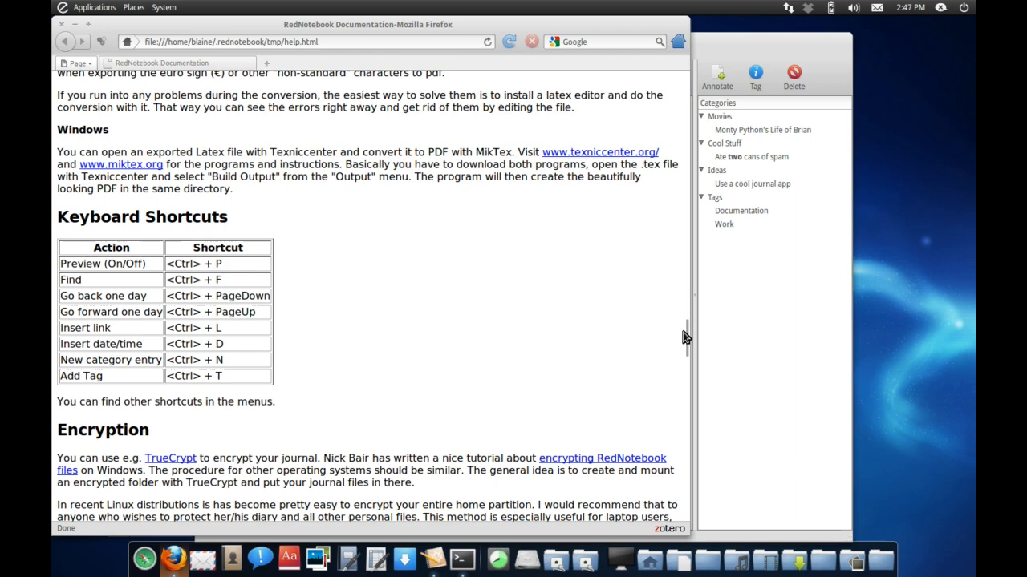
pyautogui.scroll(-3)
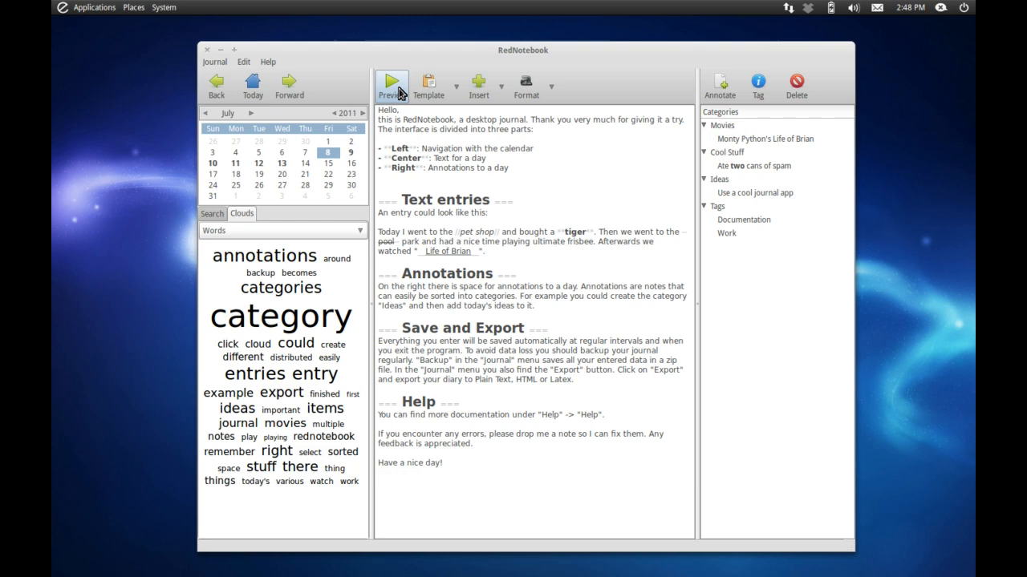
pyautogui.moveTo(398, 88)
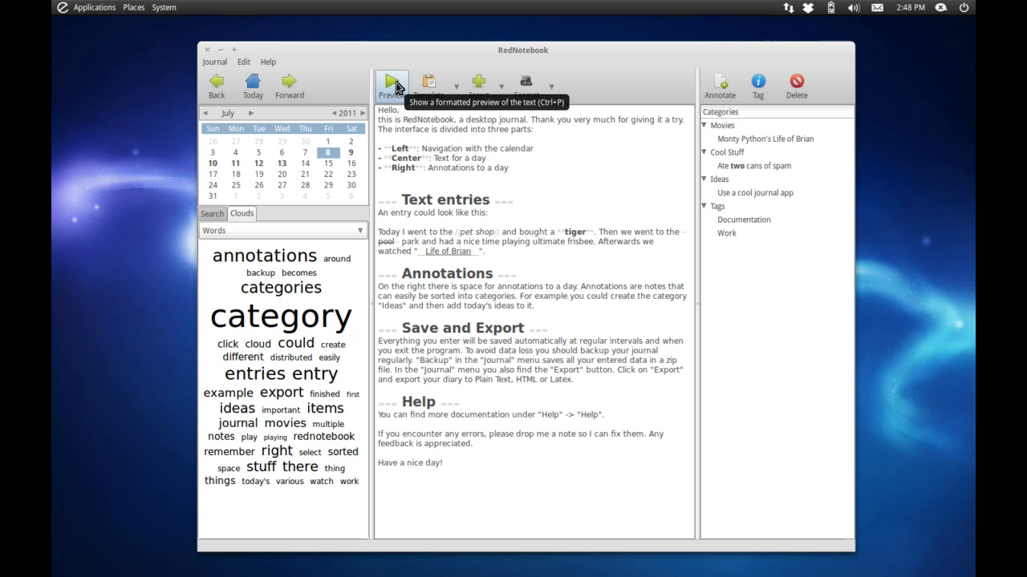
pyautogui.moveTo(385, 61)
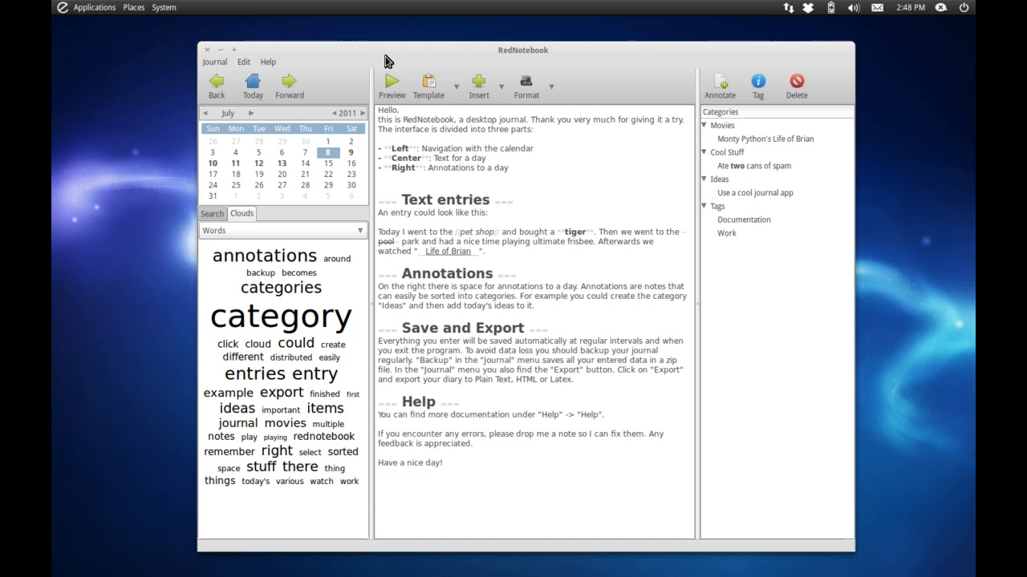